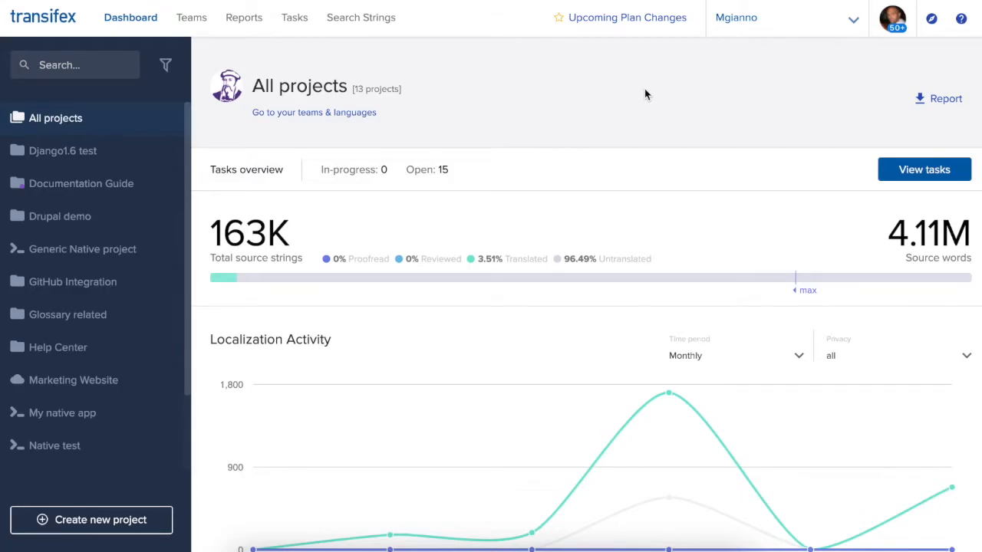
mouse_move(649, 96)
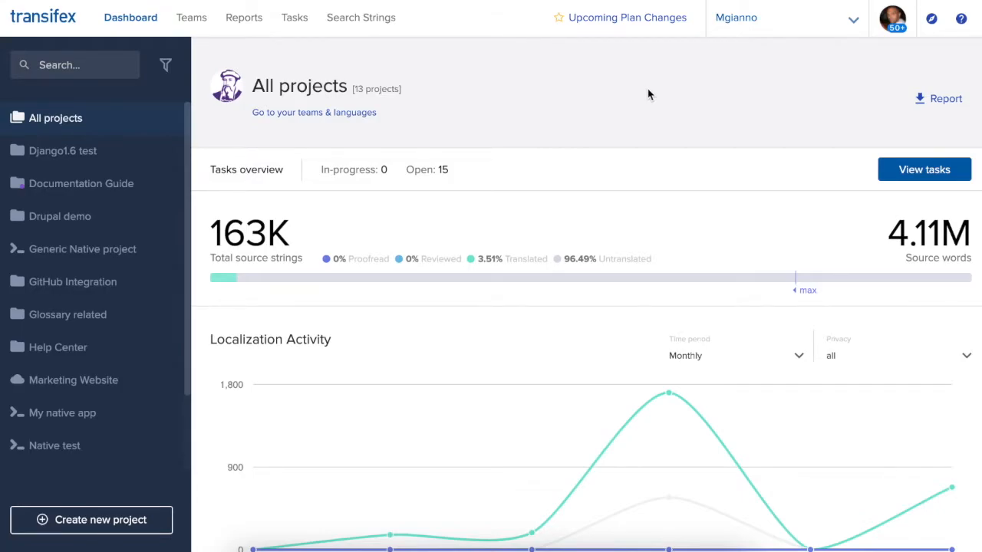
Go to the account's User settings page from the projects dashboard via the top-bar avatar.
click(893, 19)
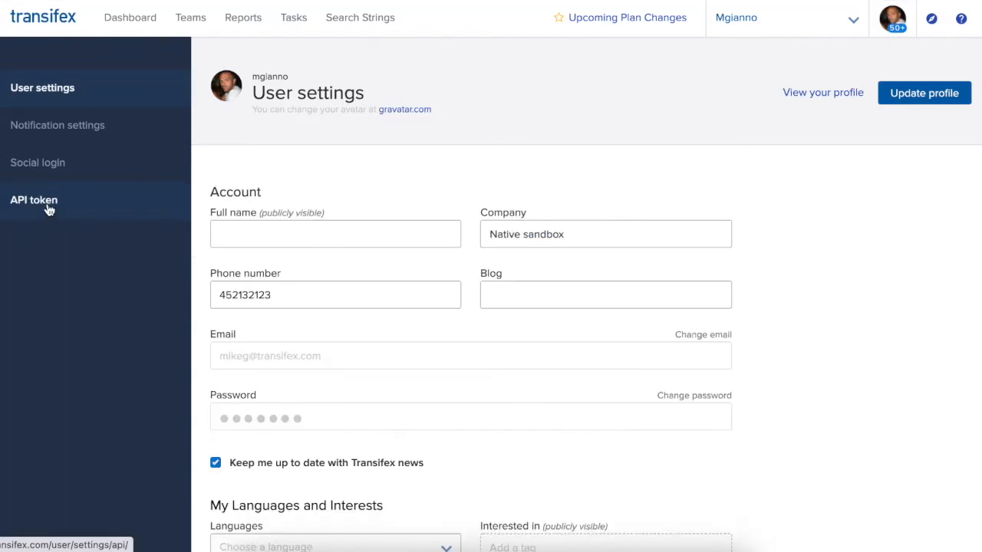
Generate a new API token under API tokens and copy it to the clipboard via Copy & Close.
click(34, 199)
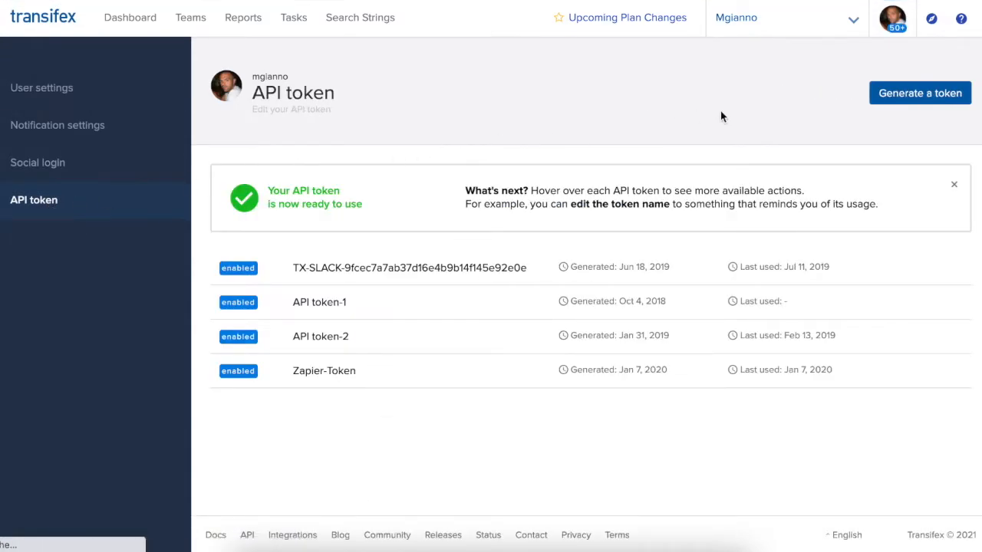
mouse_move(741, 116)
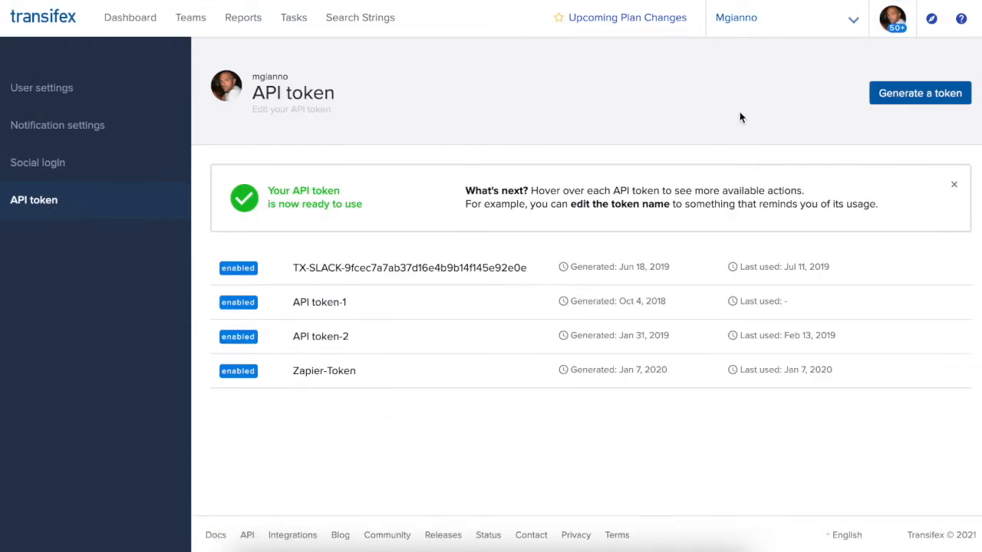
click(921, 94)
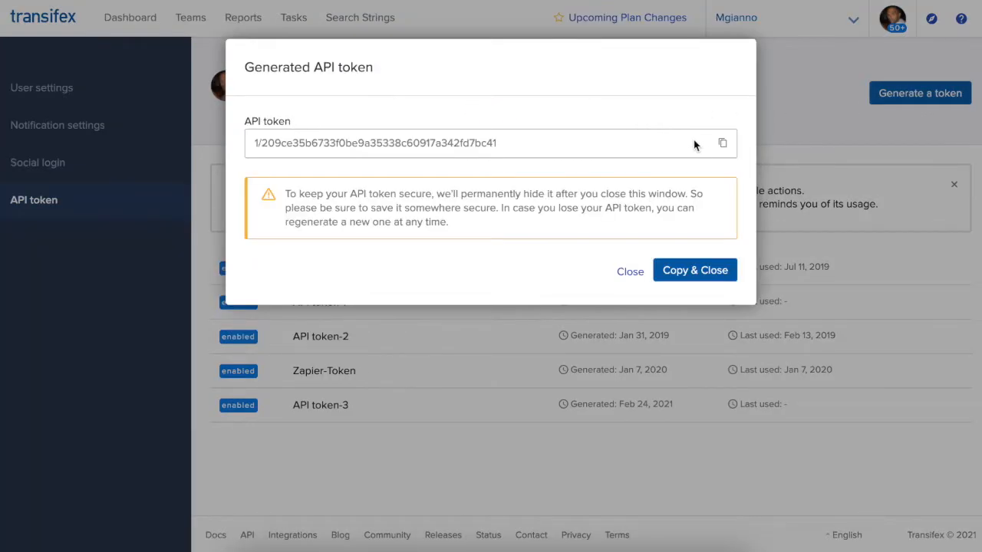
click(694, 270)
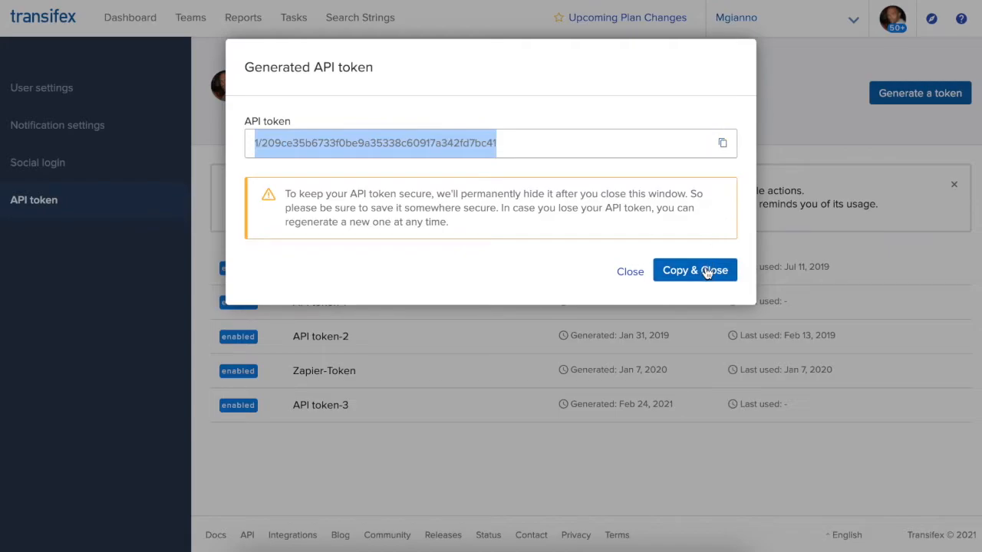
click(693, 271)
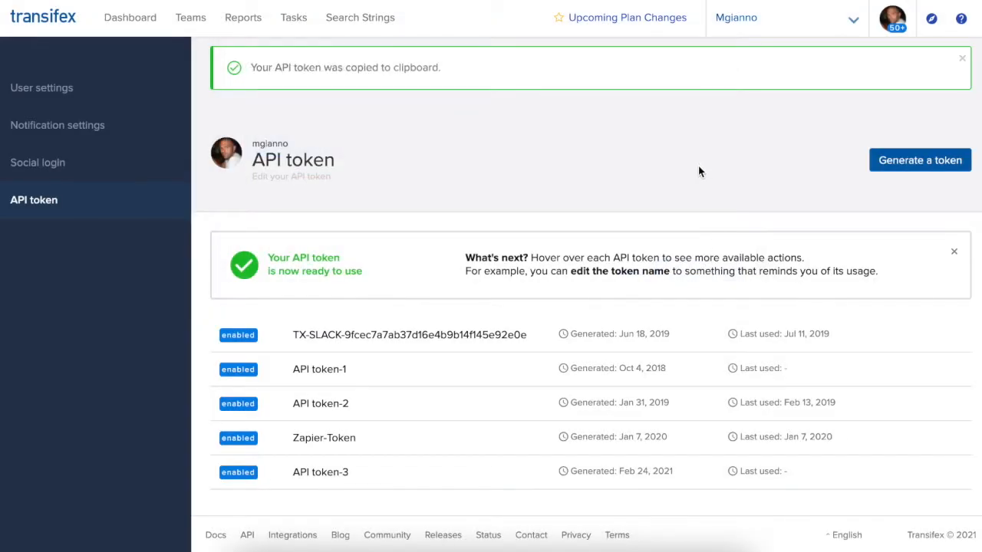
click(961, 58)
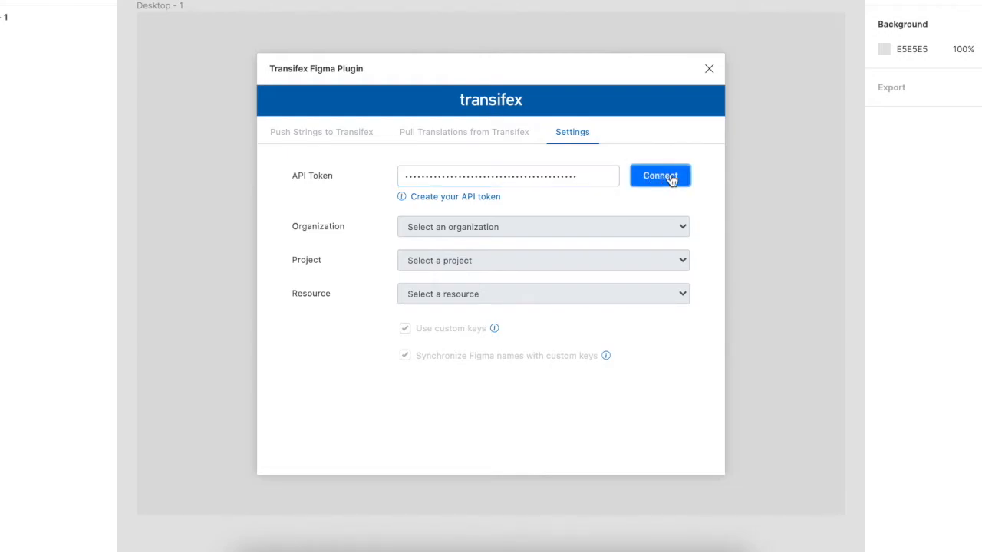
Connect the plugin's Settings with the pasted API token.
click(660, 174)
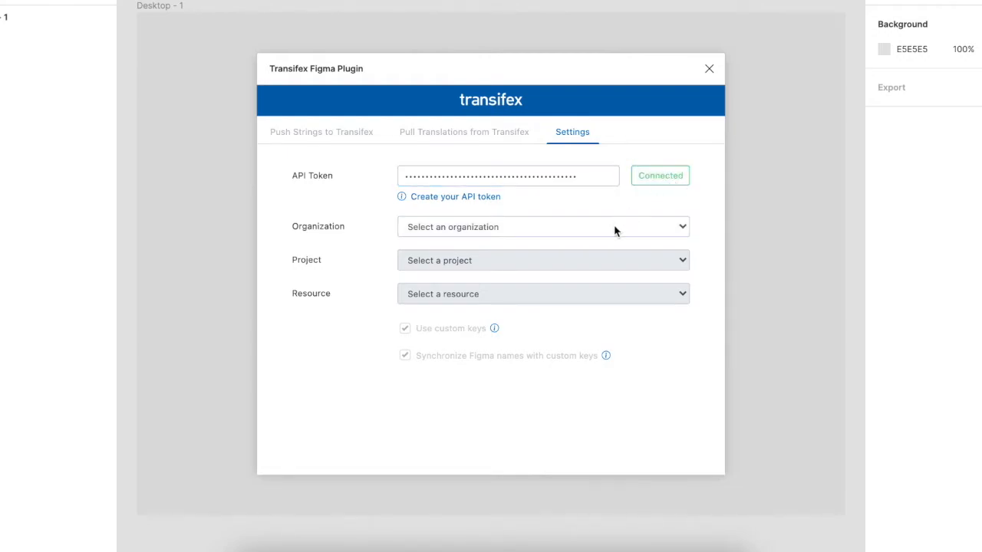
Choose the account's organization, the My native app project and resource, and save the settings.
click(540, 227)
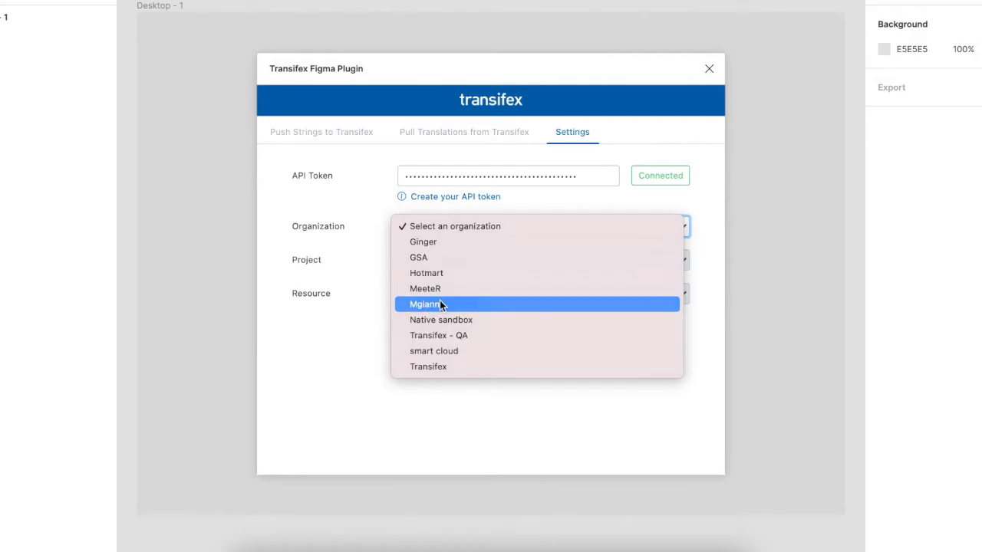
click(425, 304)
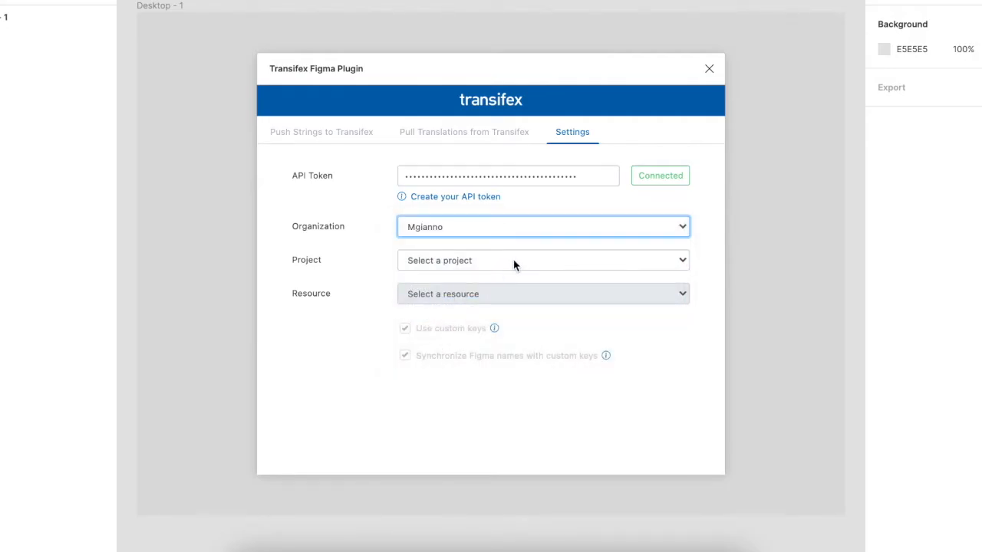
click(543, 261)
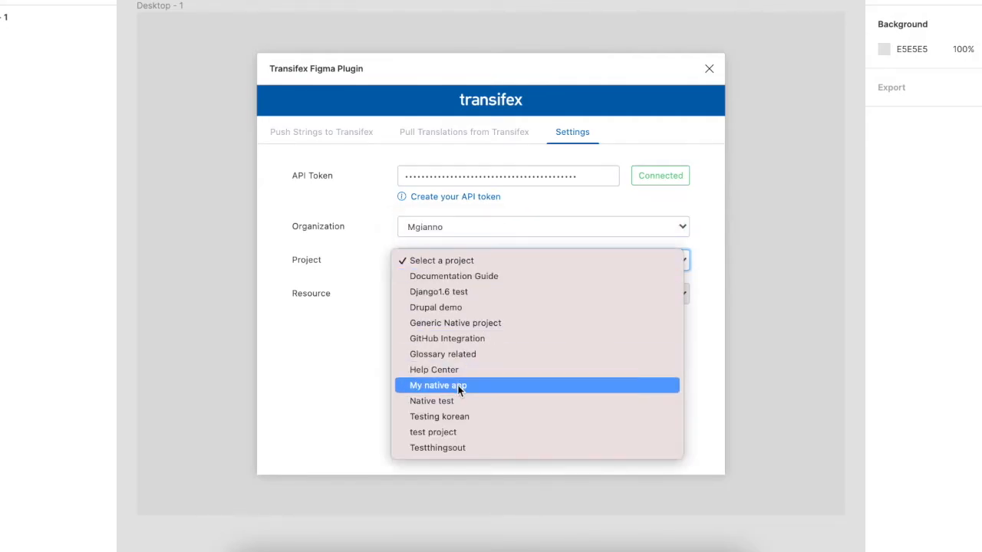
click(439, 385)
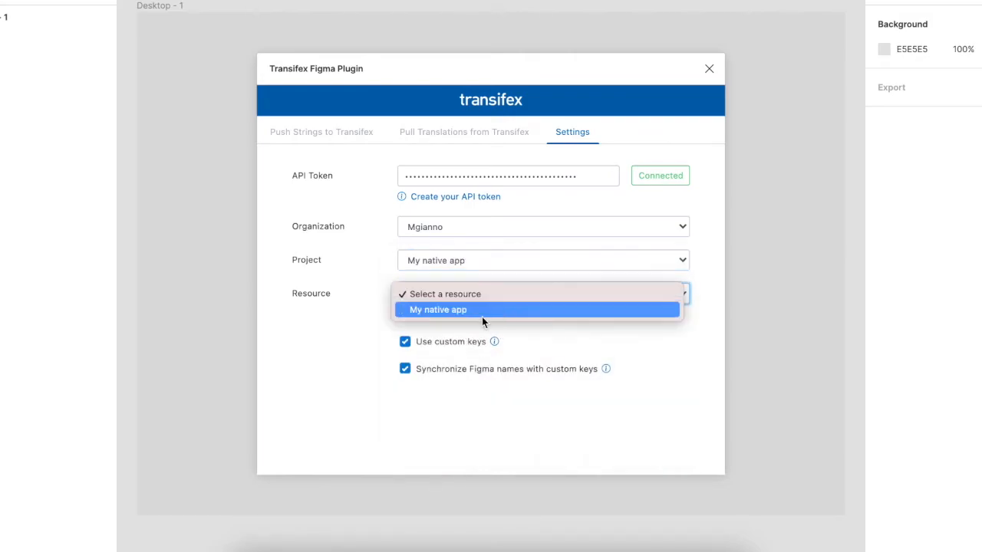
click(437, 310)
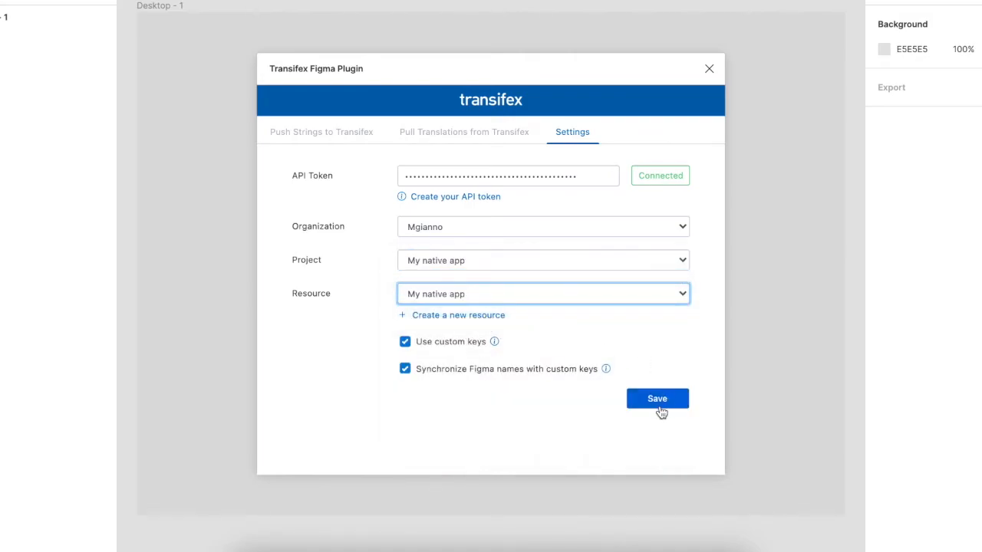
click(657, 399)
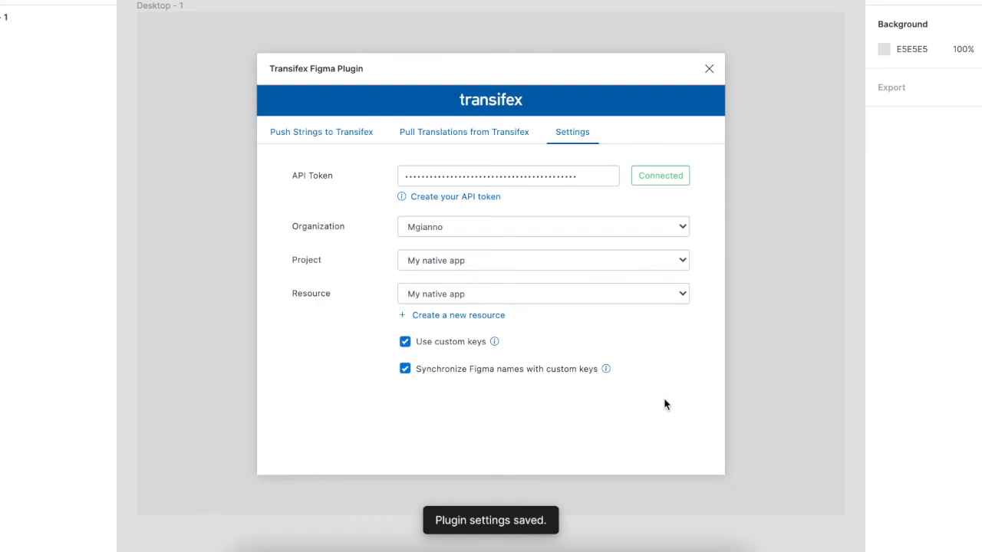